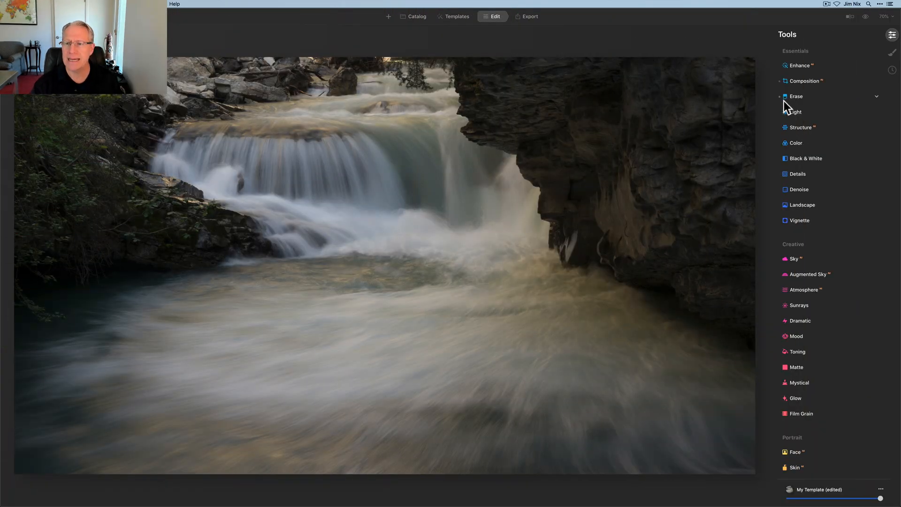
Step: Expand Dodge & Burn under Professional, showing Darken with brush size 136
scroll(down, 3)
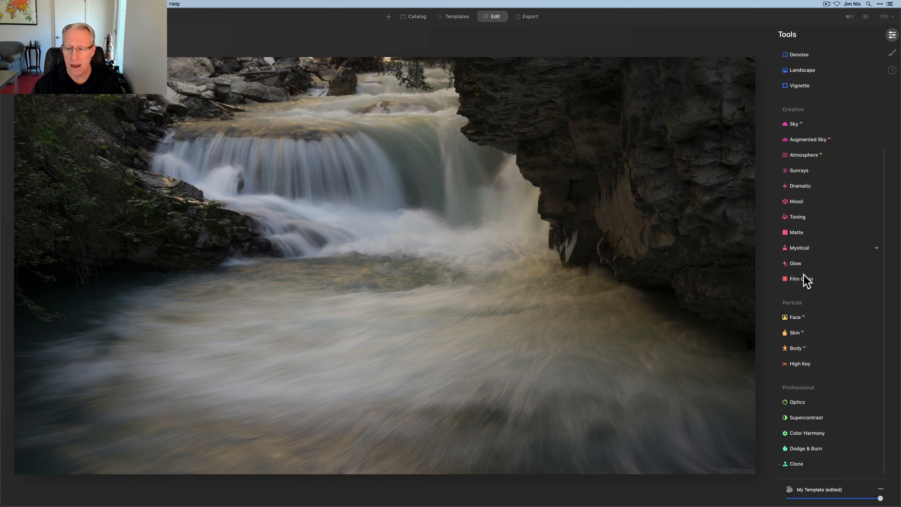
click(808, 449)
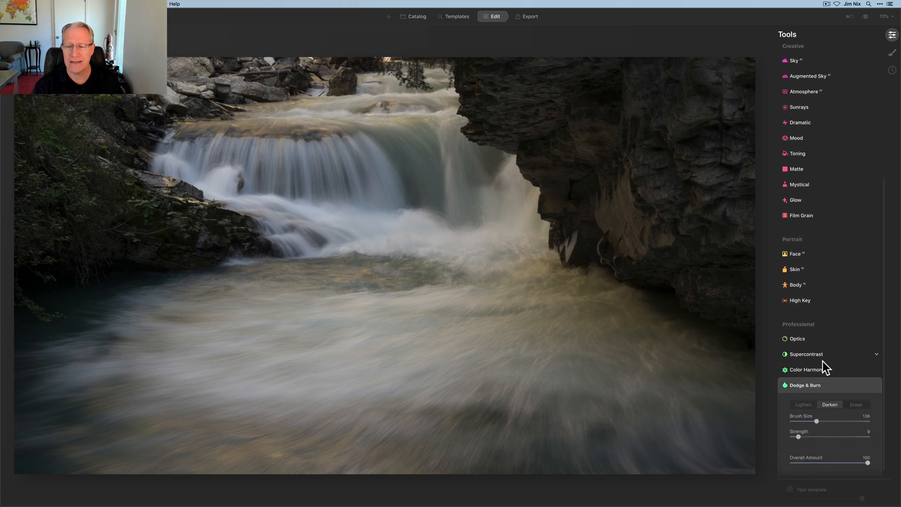
scroll(down, 3)
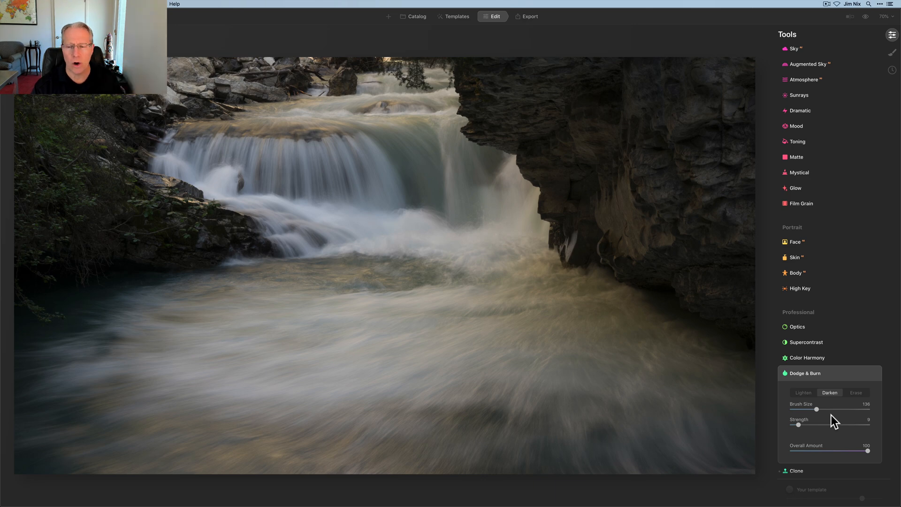
mouse_move(800, 416)
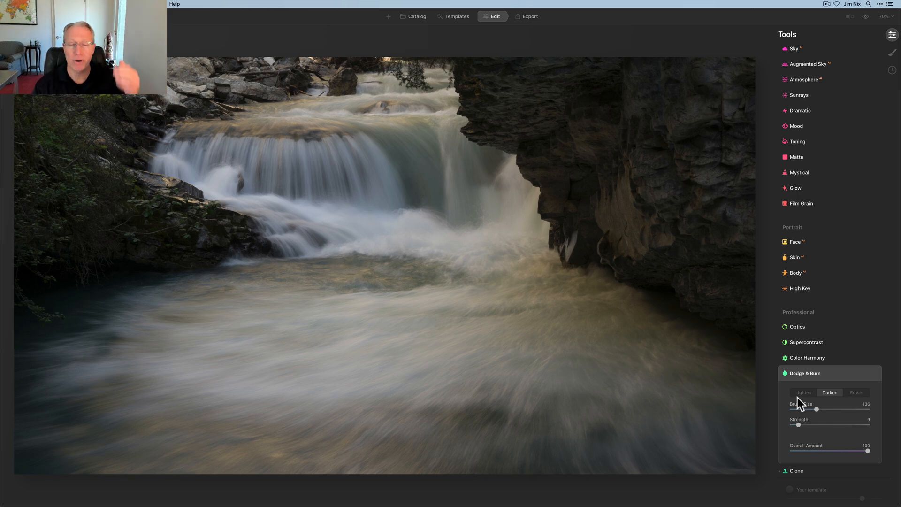
Step: Switch Dodge & Burn to Lighten at size 171, strength 10 for the central water and foam
click(802, 392)
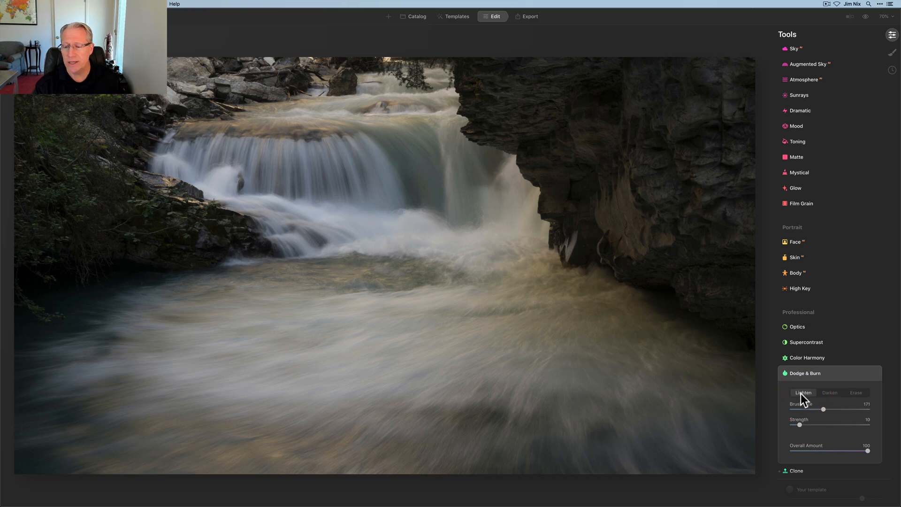
mouse_move(804, 428)
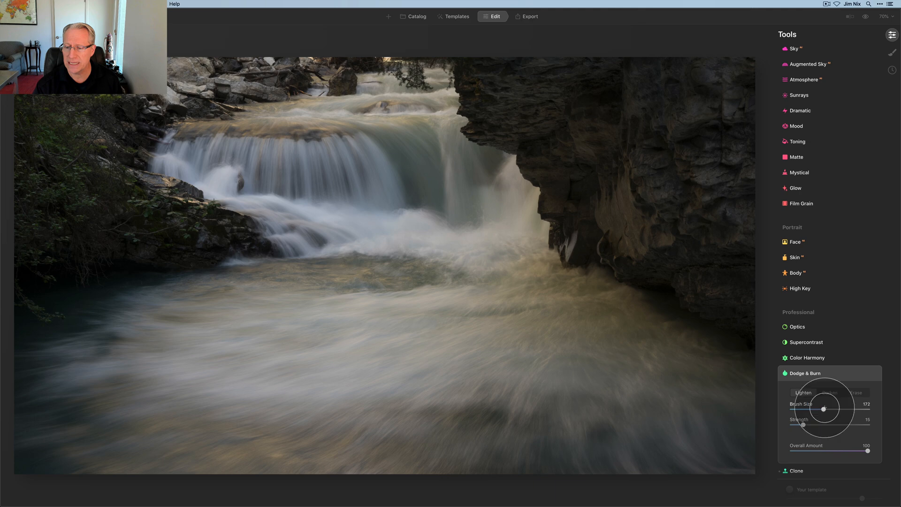
mouse_move(574, 251)
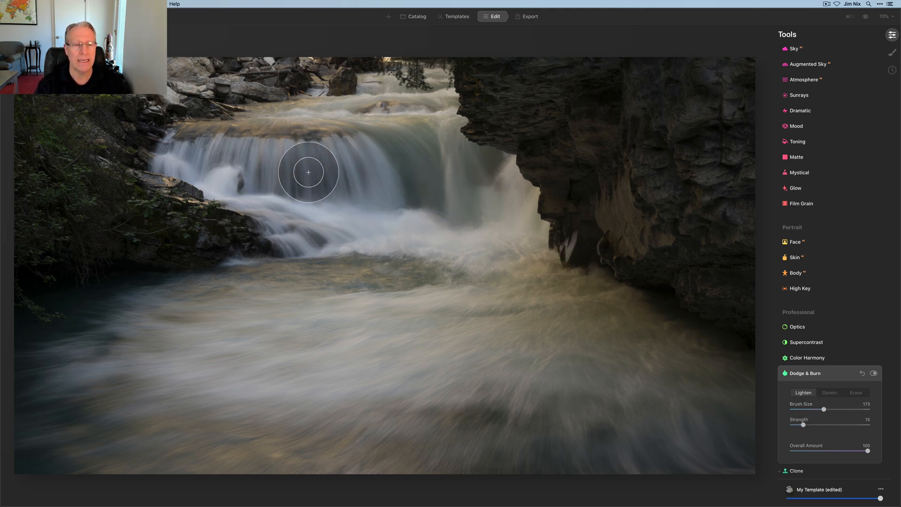
mouse_move(352, 186)
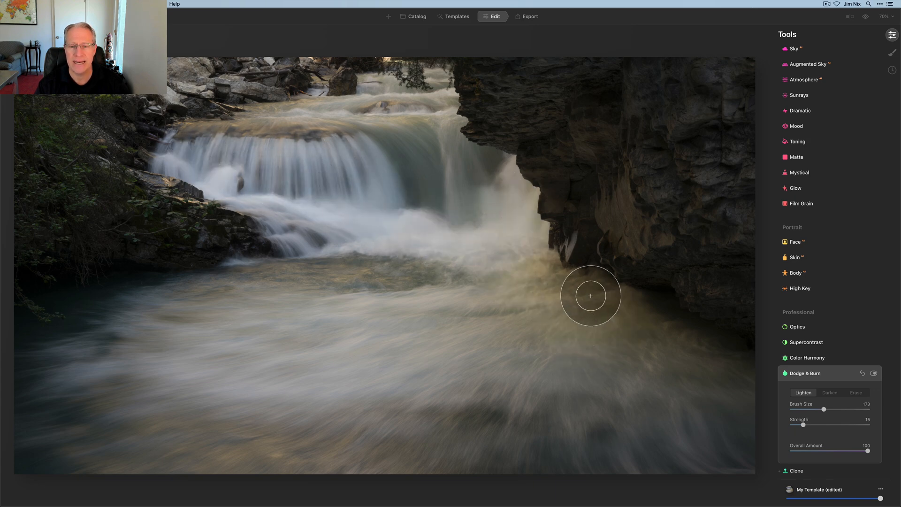
mouse_move(247, 381)
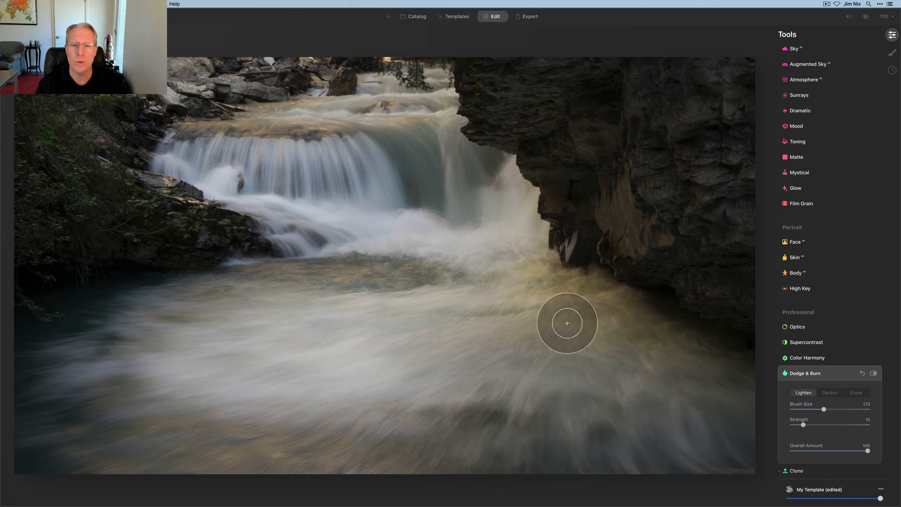
mouse_move(707, 364)
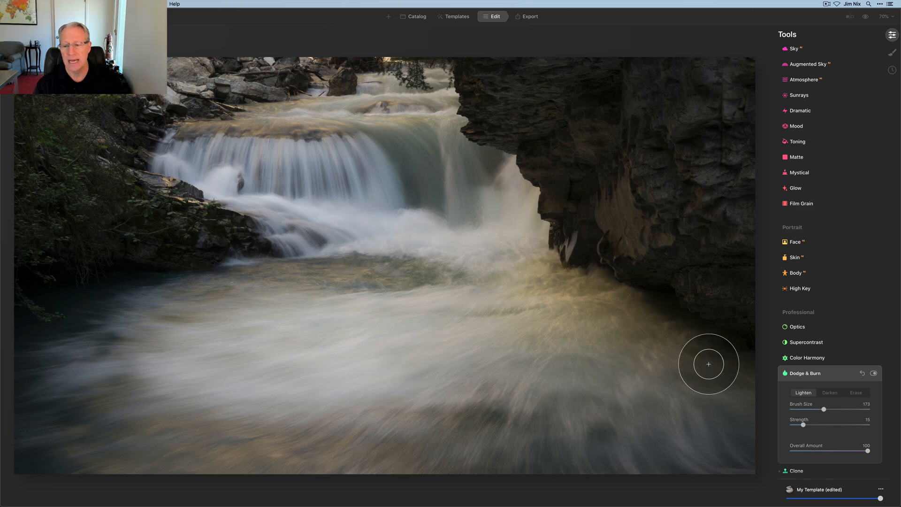
Step: Switch Dodge & Burn back to Darken at size 136 for the edges, top rocks and right cliff
click(829, 392)
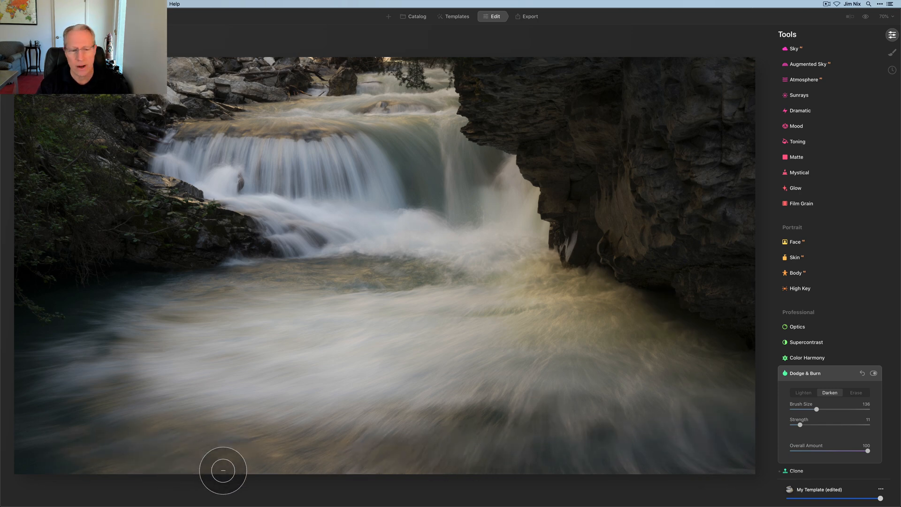
mouse_move(746, 454)
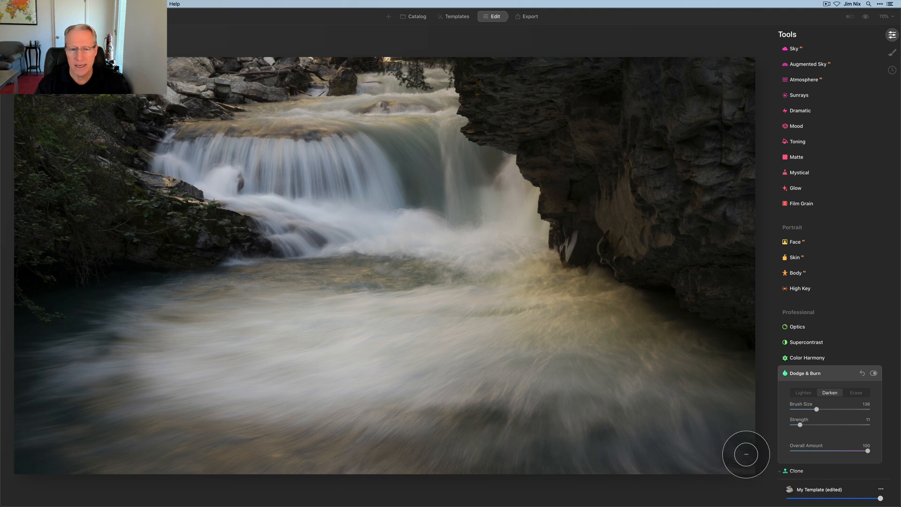
mouse_move(51, 245)
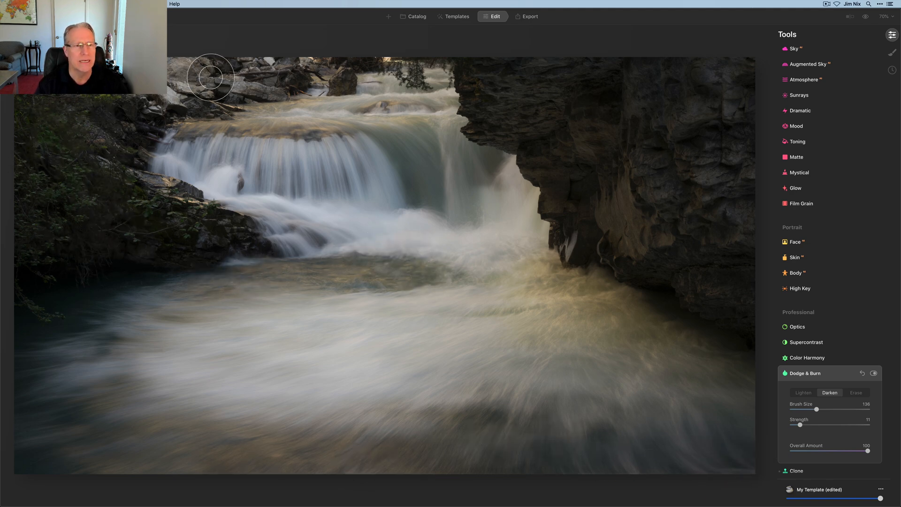
mouse_move(537, 133)
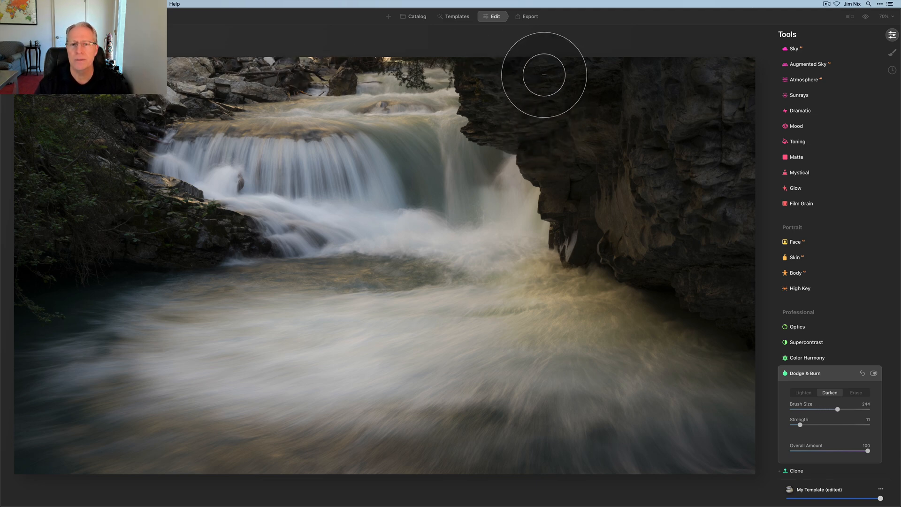
mouse_move(707, 160)
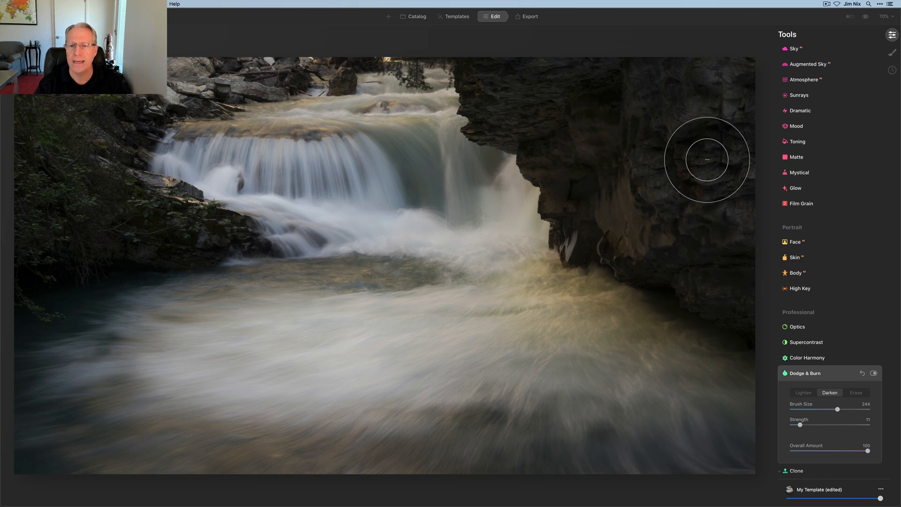
mouse_move(708, 234)
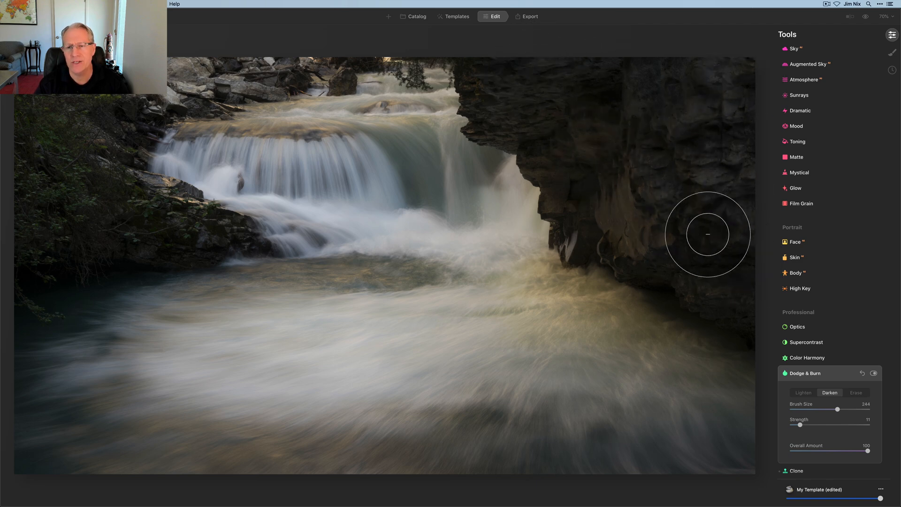
mouse_move(684, 221)
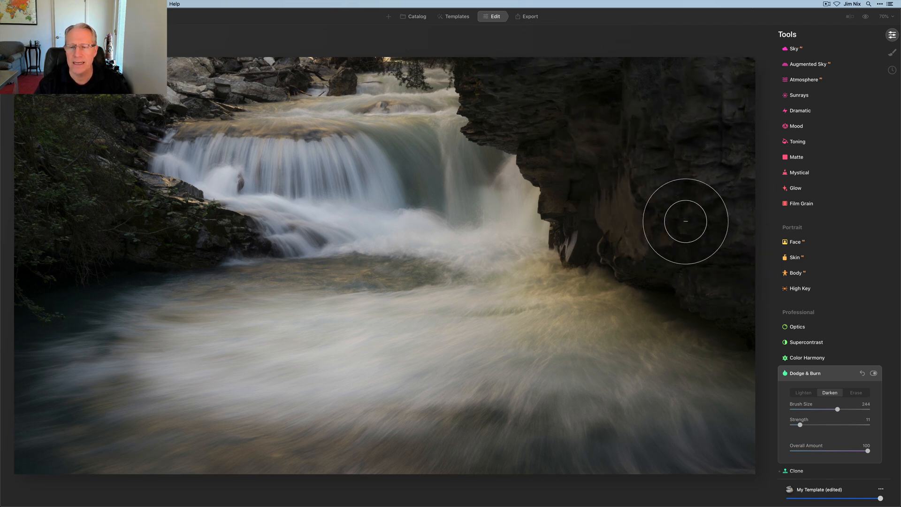
mouse_move(635, 122)
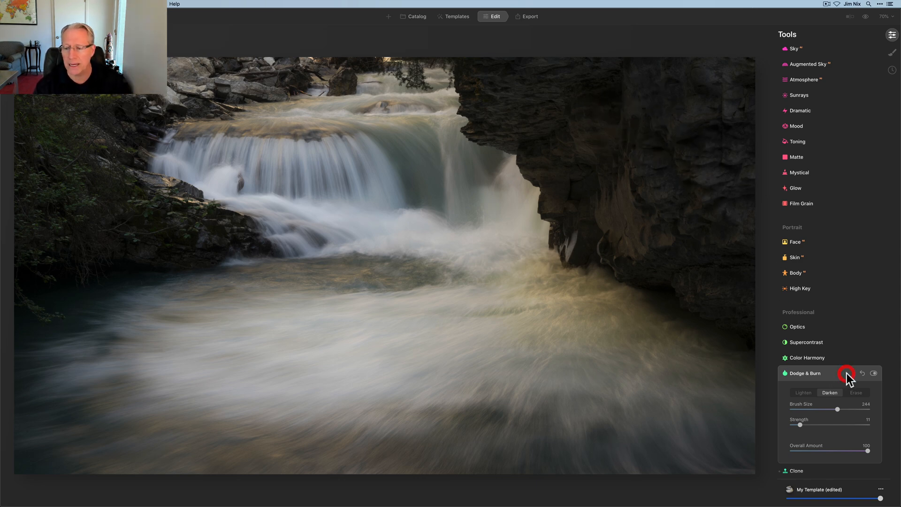
Step: Collapse and reopen Dodge & Burn, then toggle its visibility off and on to compare
click(804, 373)
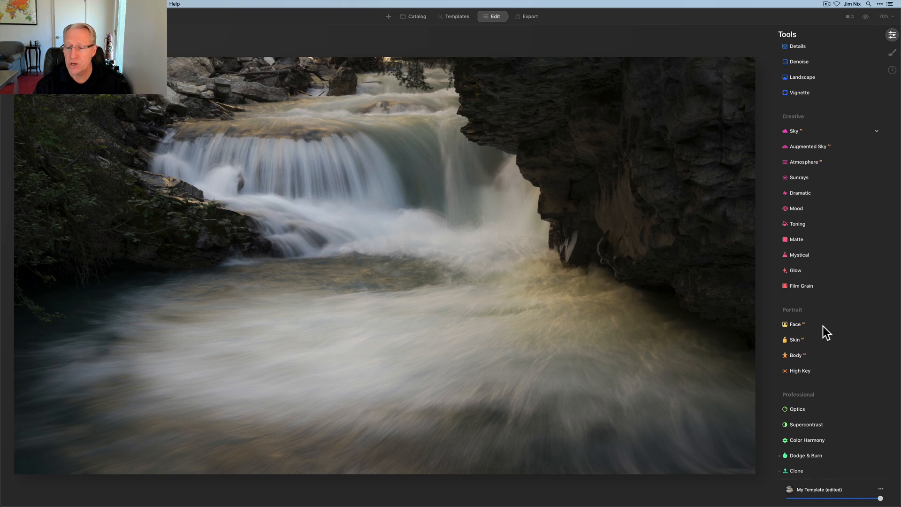
click(804, 455)
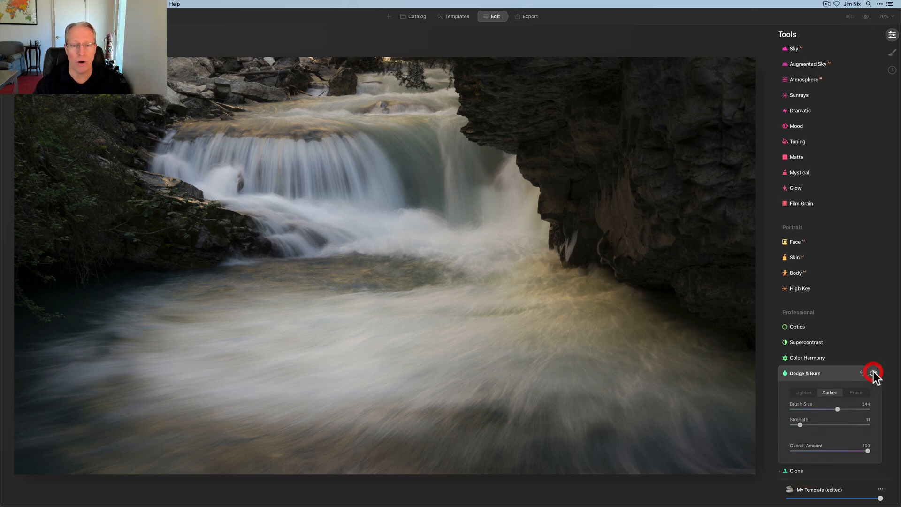
click(872, 372)
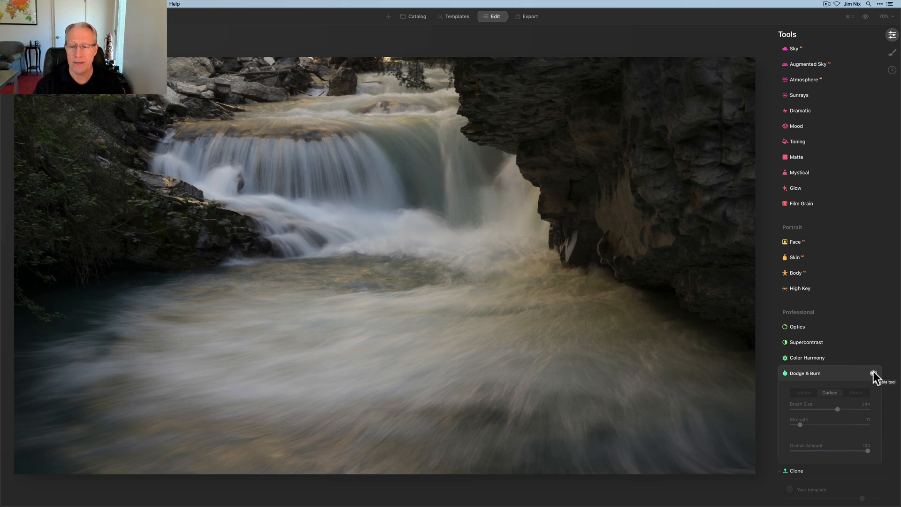
click(872, 373)
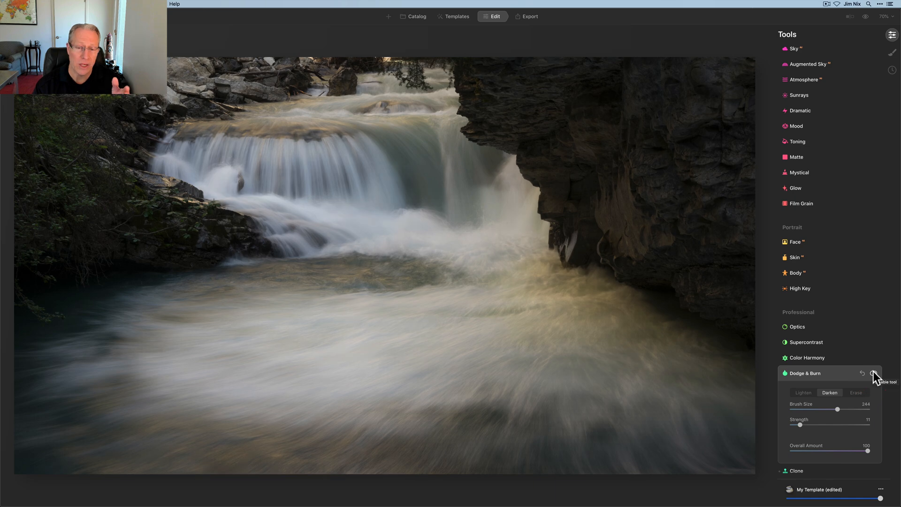
mouse_move(841, 396)
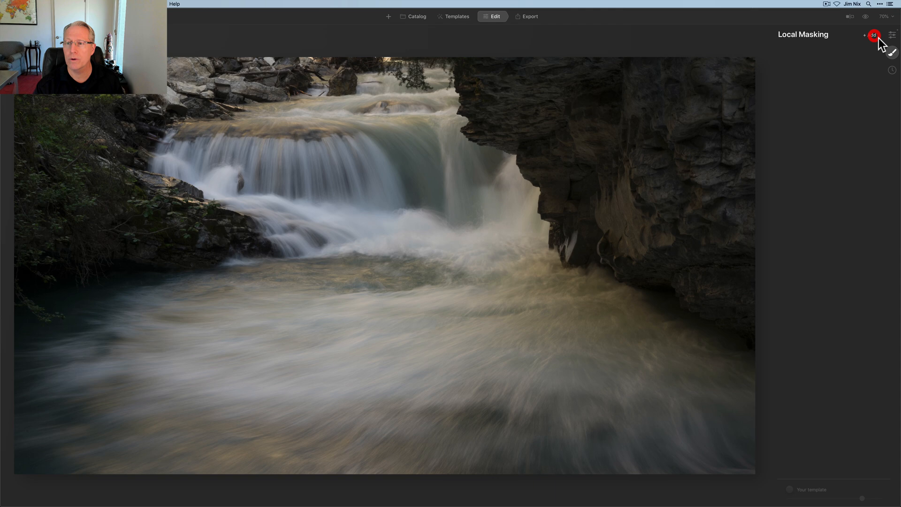
Step: Add a Basic local mask layer with Paint Mask for raising exposure on the water
click(872, 35)
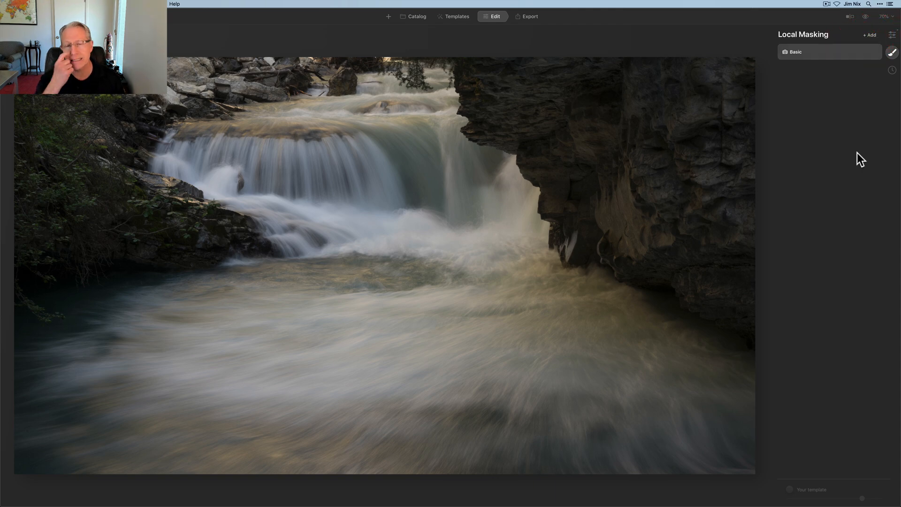
click(892, 52)
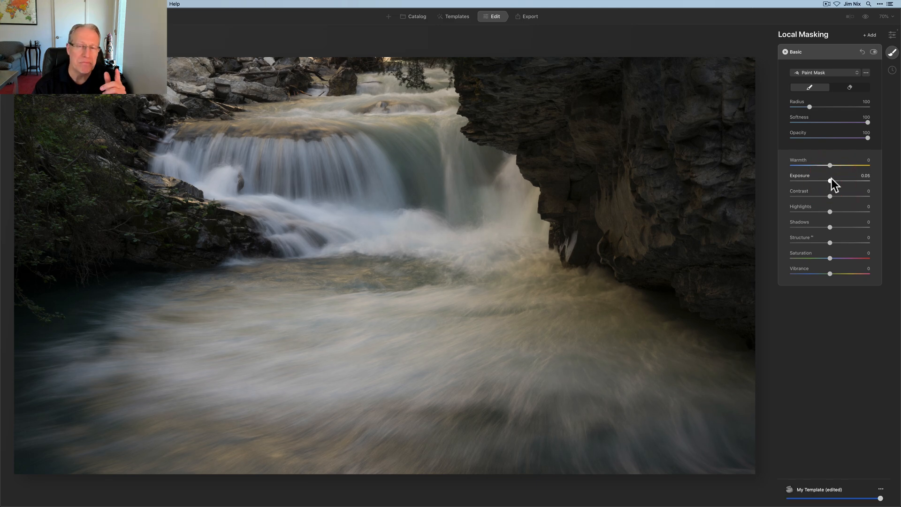
mouse_move(833, 184)
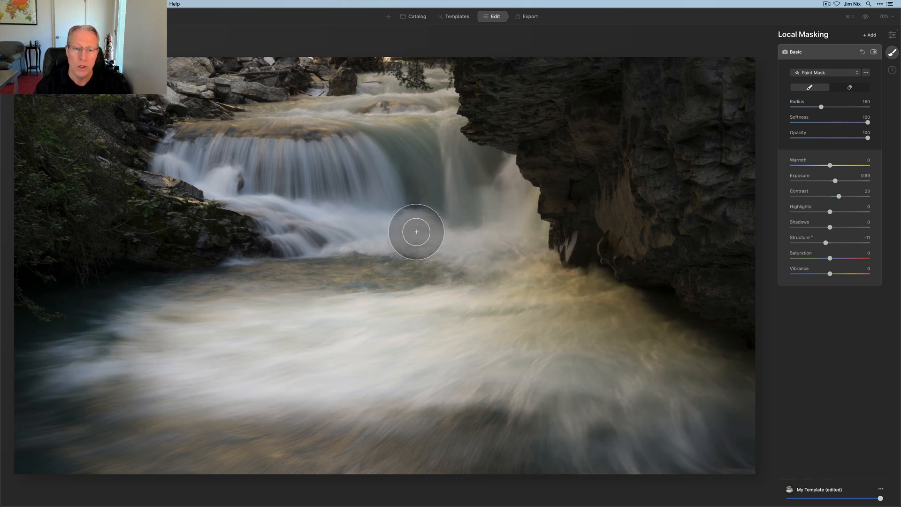
mouse_move(283, 204)
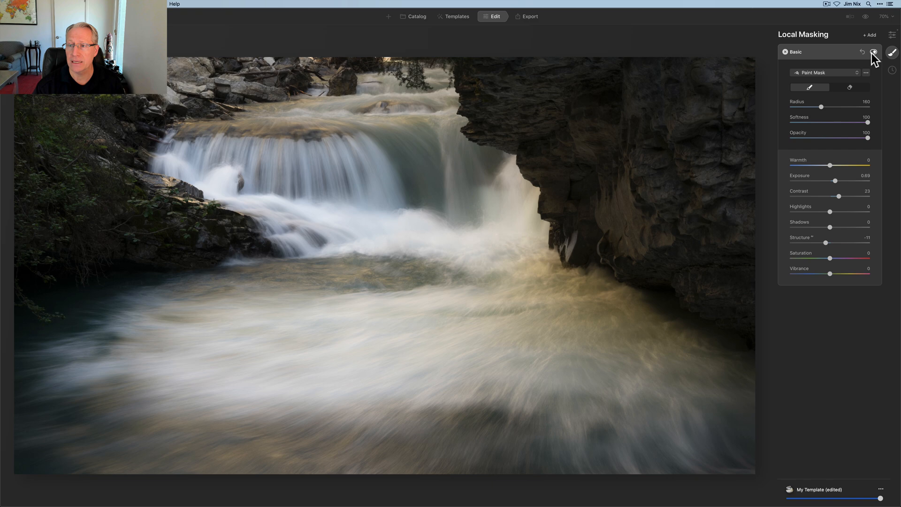
Step: Hide and reshow the brightening foam mask to compare before and after
click(874, 52)
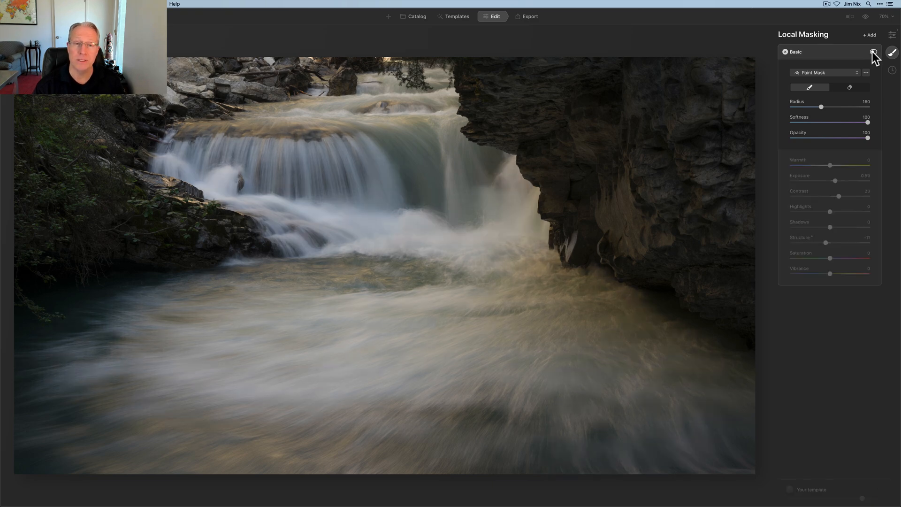
click(872, 52)
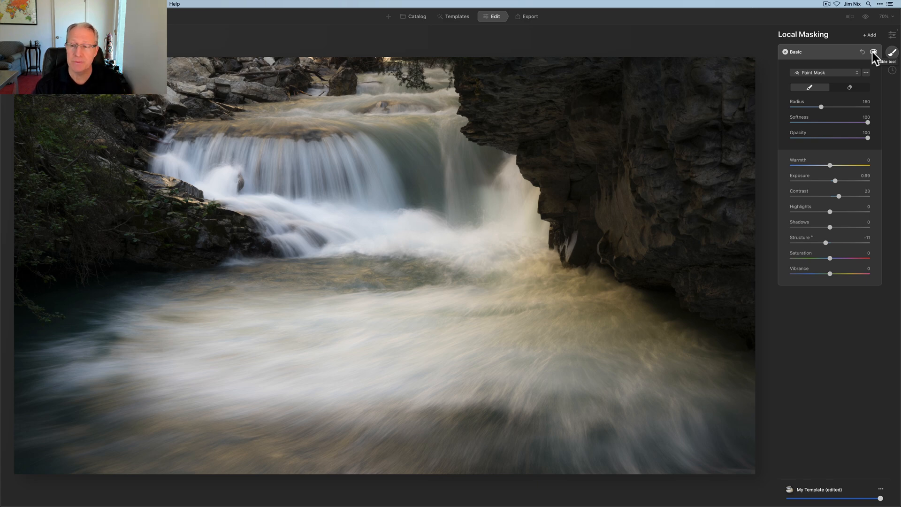
mouse_move(846, 196)
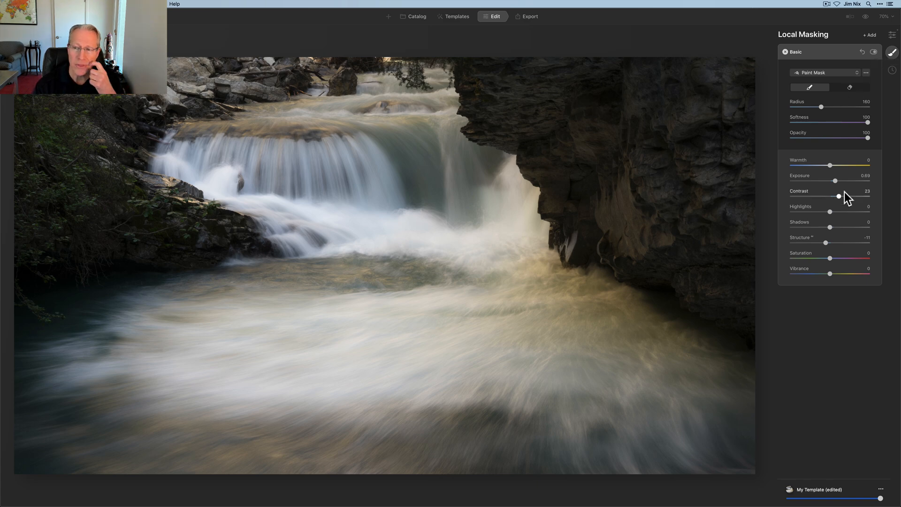
mouse_move(828, 245)
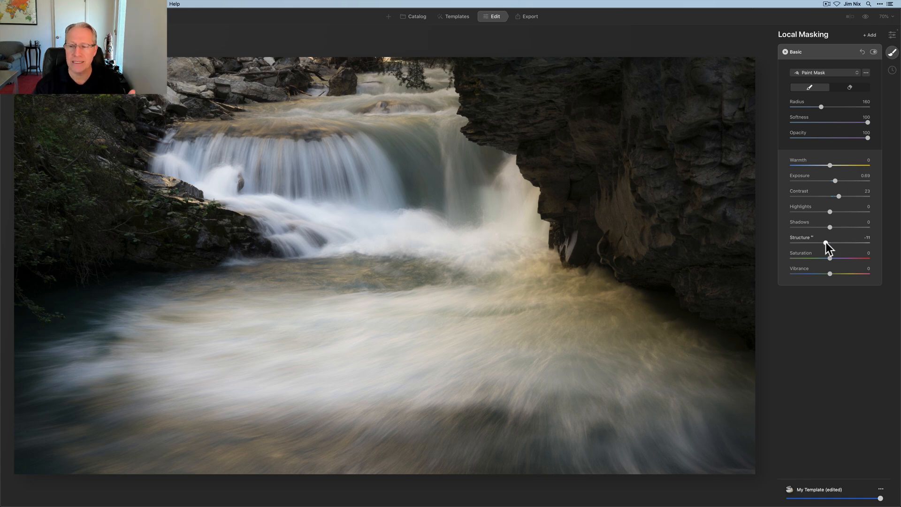
mouse_move(833, 169)
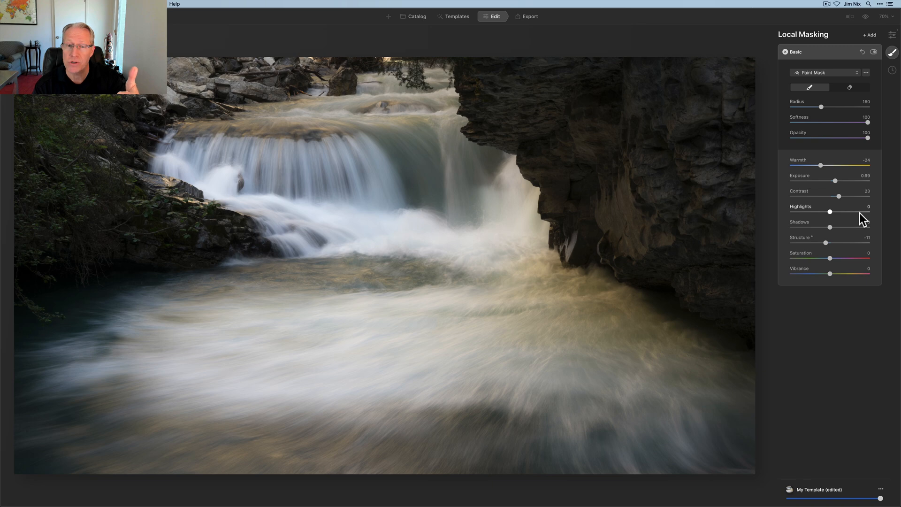
mouse_move(842, 204)
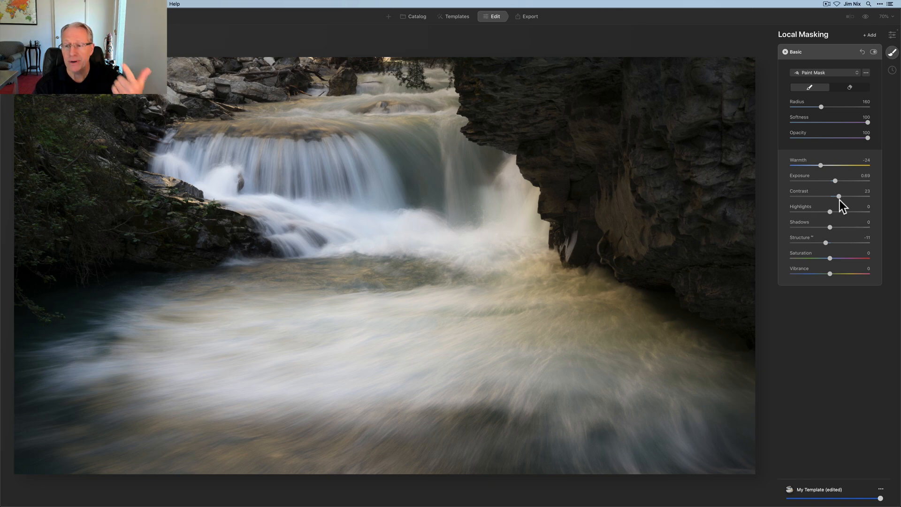
mouse_move(833, 213)
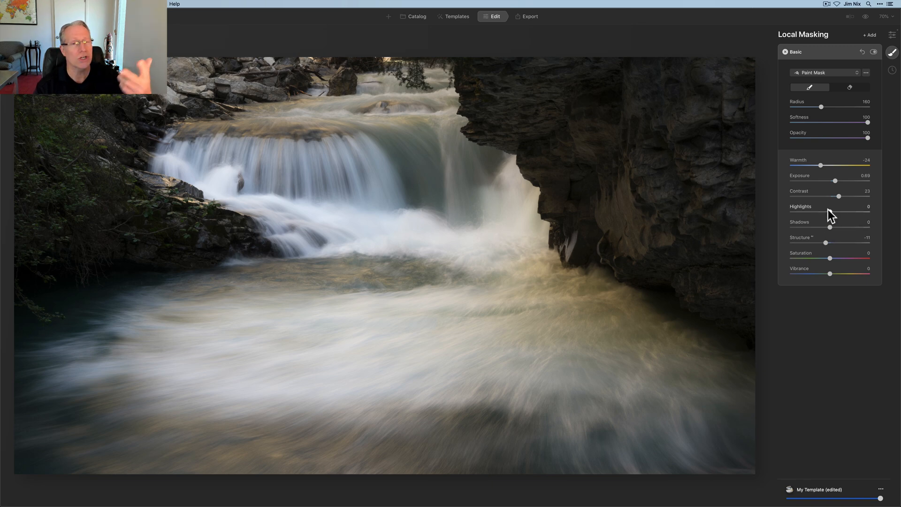
mouse_move(825, 272)
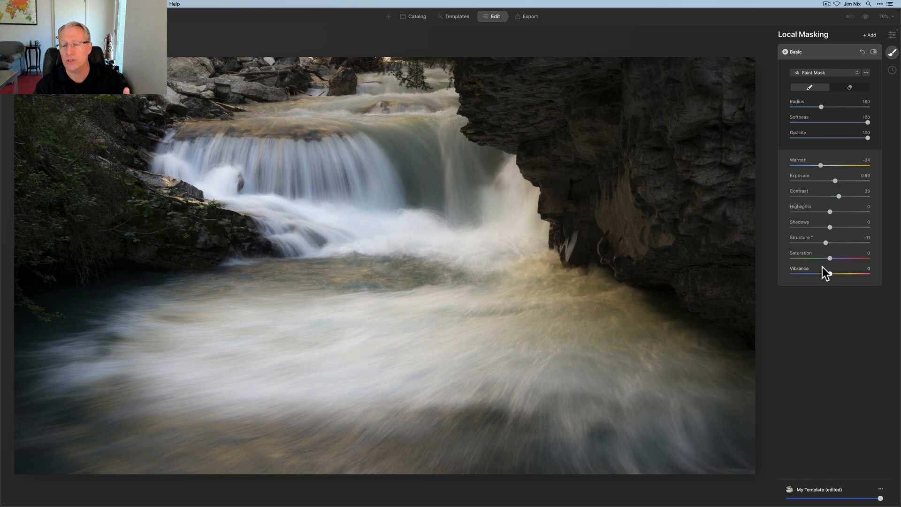
mouse_move(826, 247)
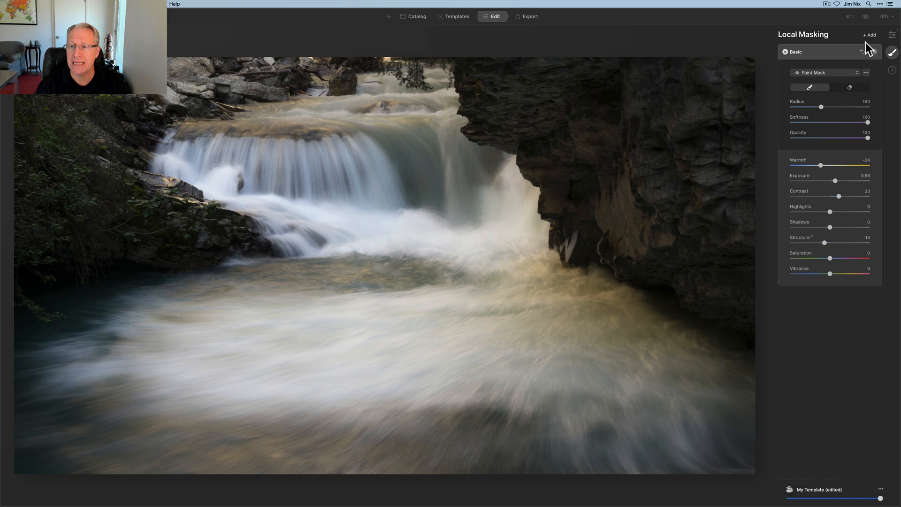
mouse_move(856, 68)
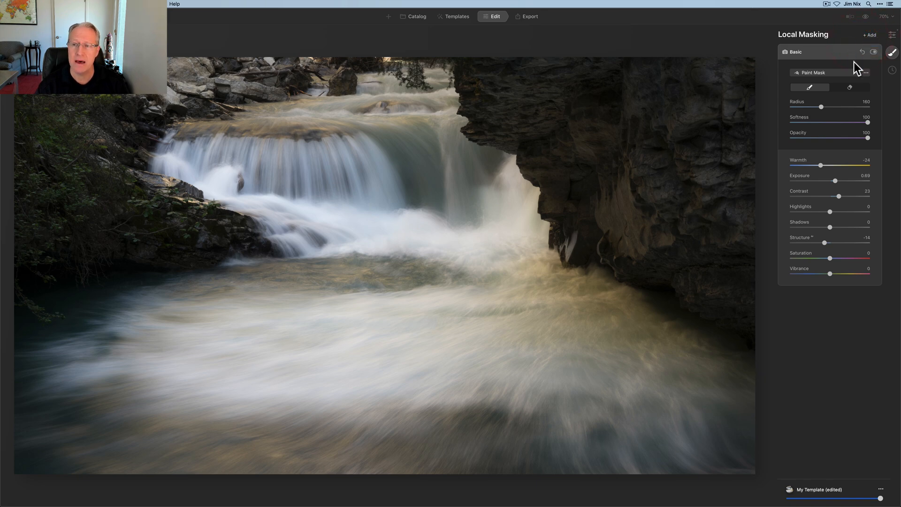
click(862, 51)
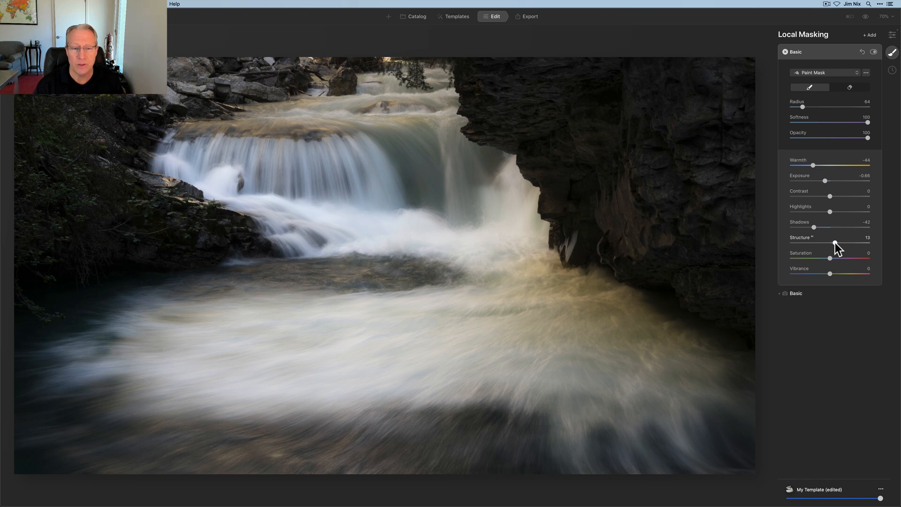
mouse_move(795, 105)
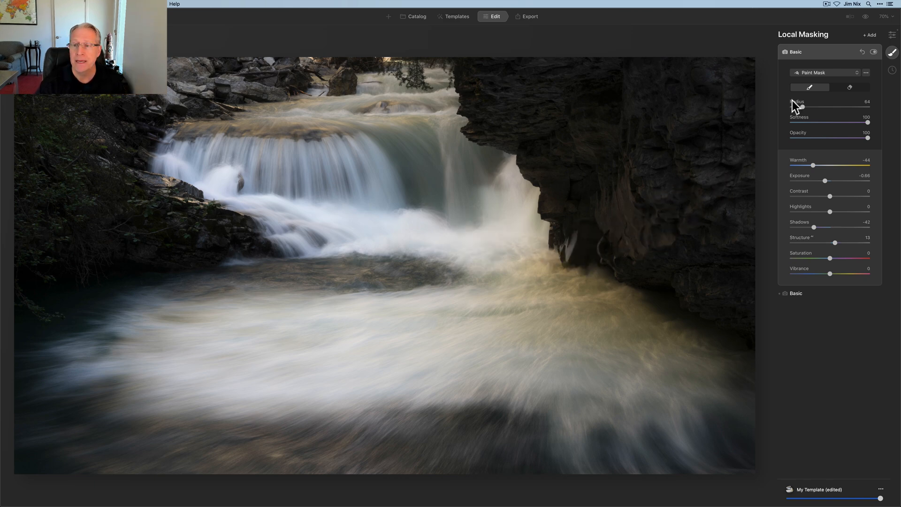
Step: Select the second darkening mask layer holding exposure -0.66, shadows -42, warmth -44
click(859, 51)
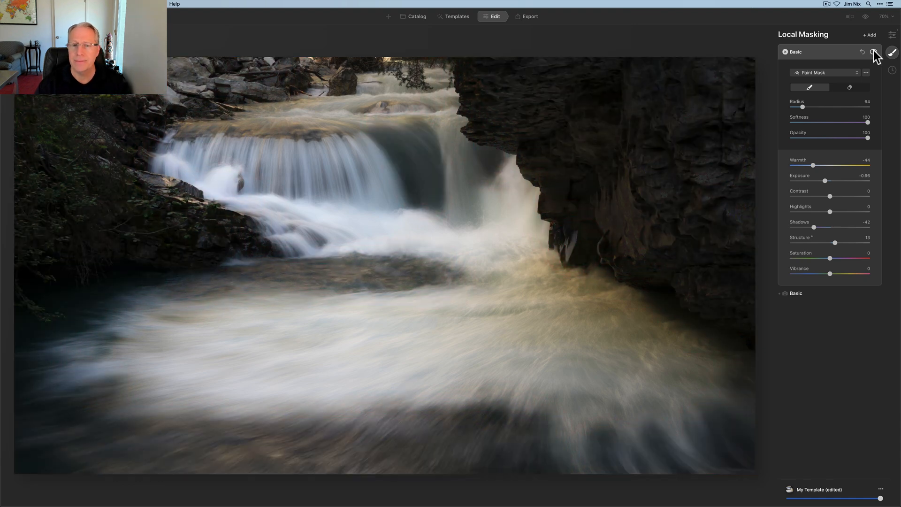
Step: Hide and reshow the darkening mask to compare its burn on the rocks and water
click(873, 51)
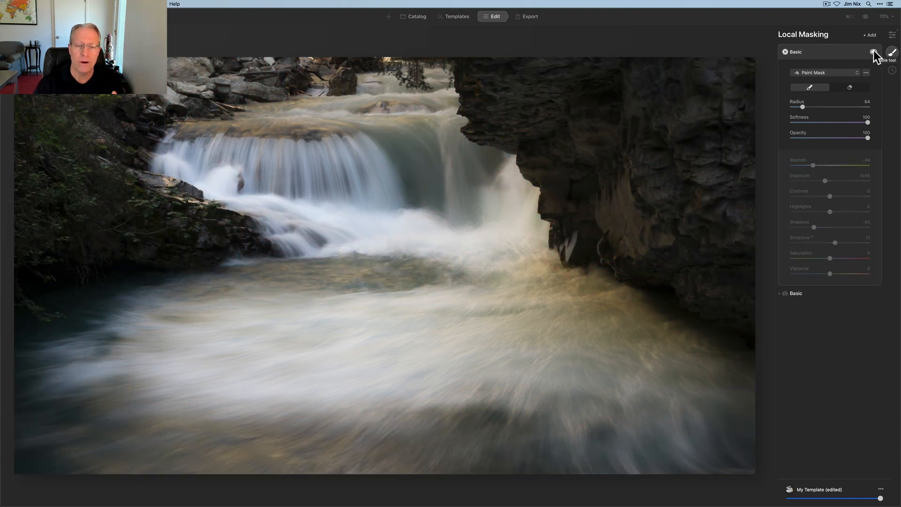
click(892, 51)
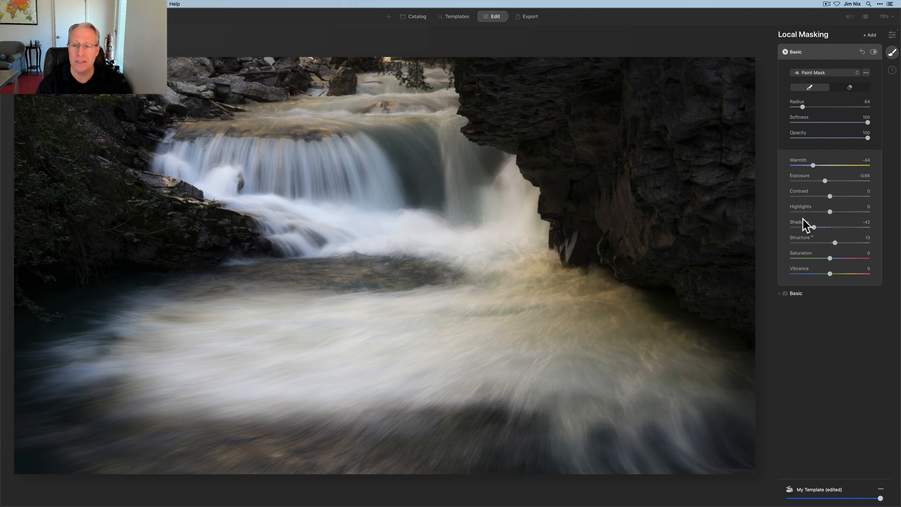
mouse_move(828, 227)
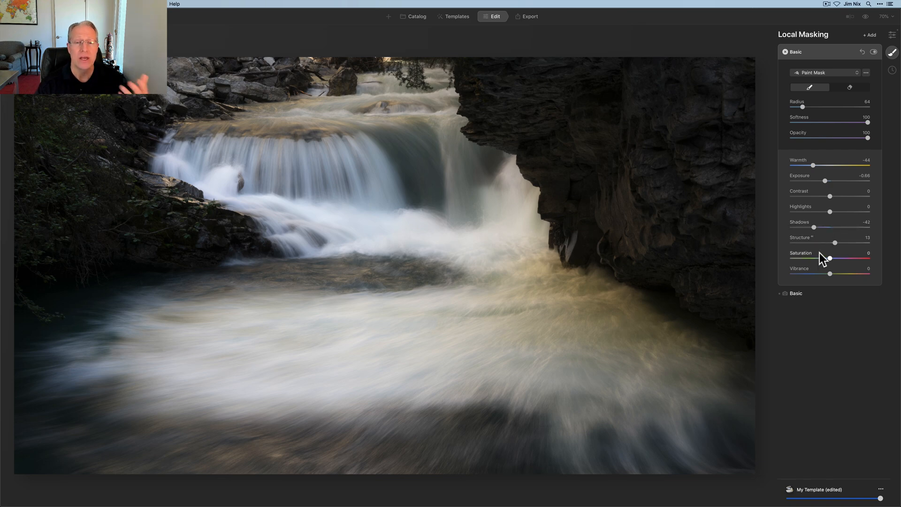
mouse_move(826, 241)
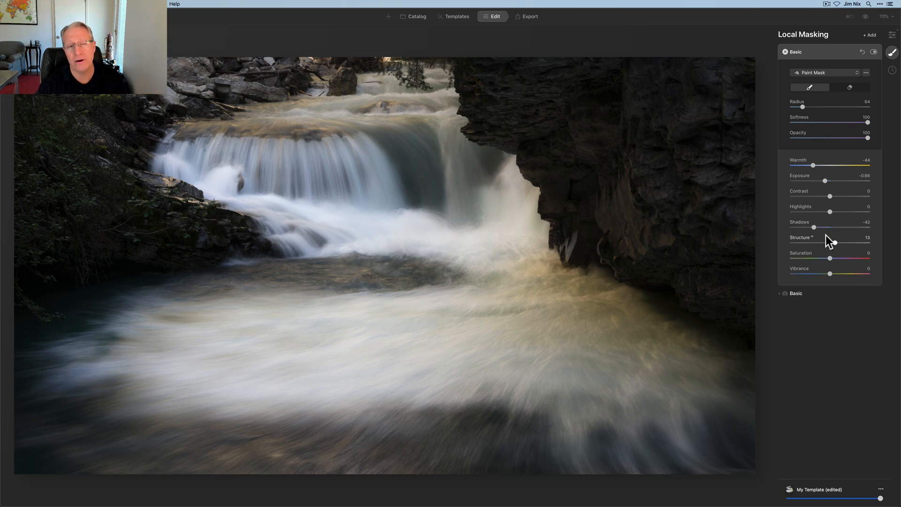
mouse_move(810, 220)
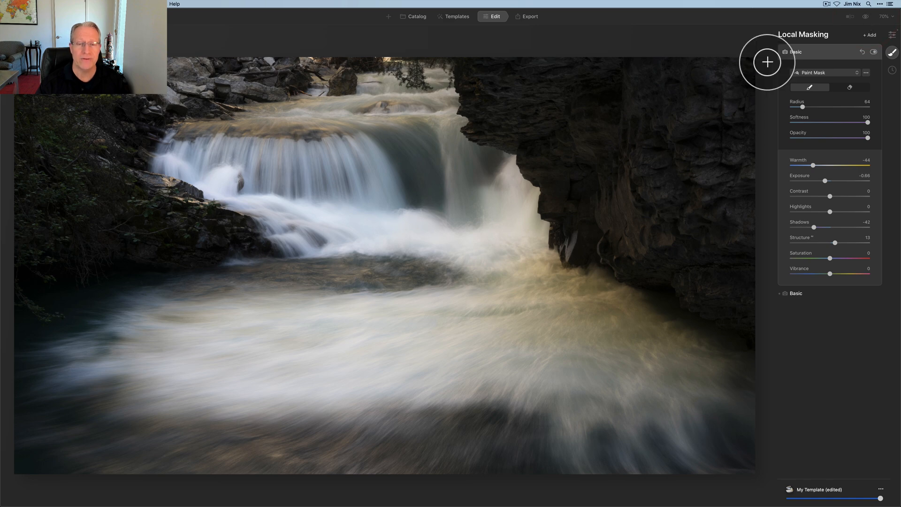
mouse_move(832, 27)
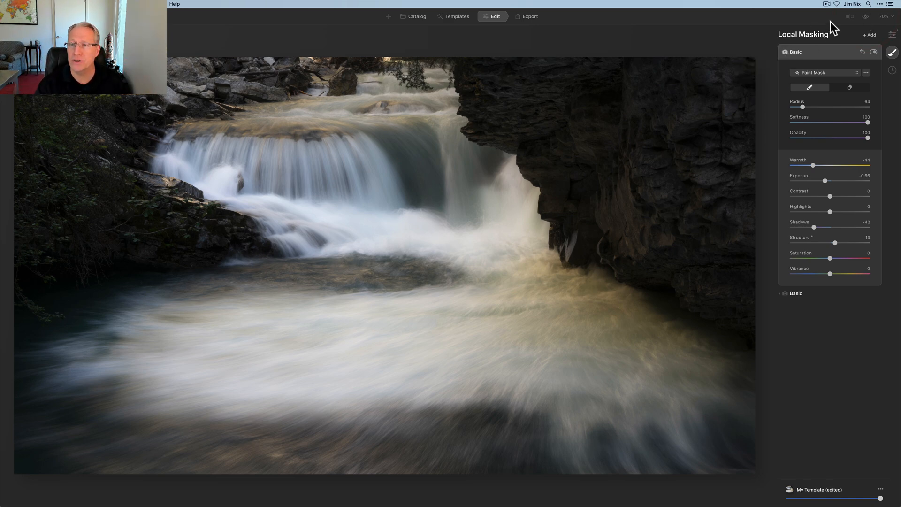
mouse_move(492, 189)
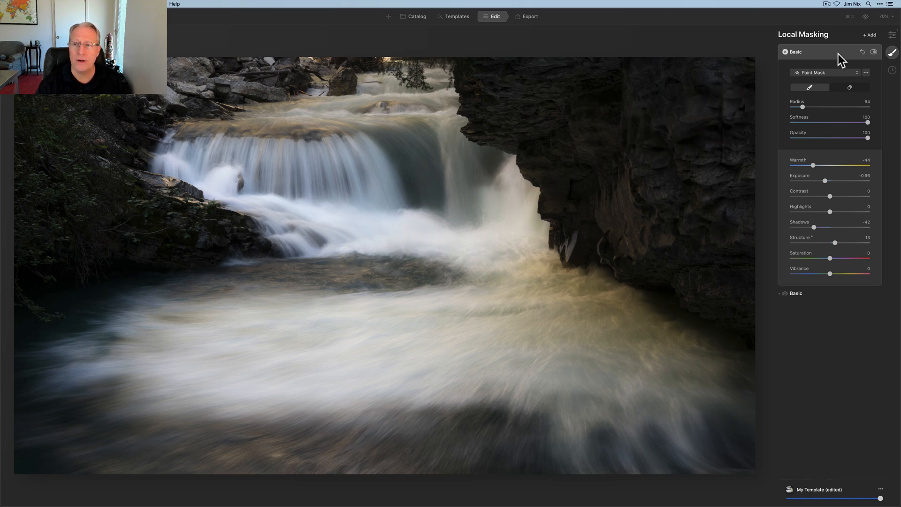
Step: Turn on the Before/After split view and drag the divider left across the photo
click(851, 16)
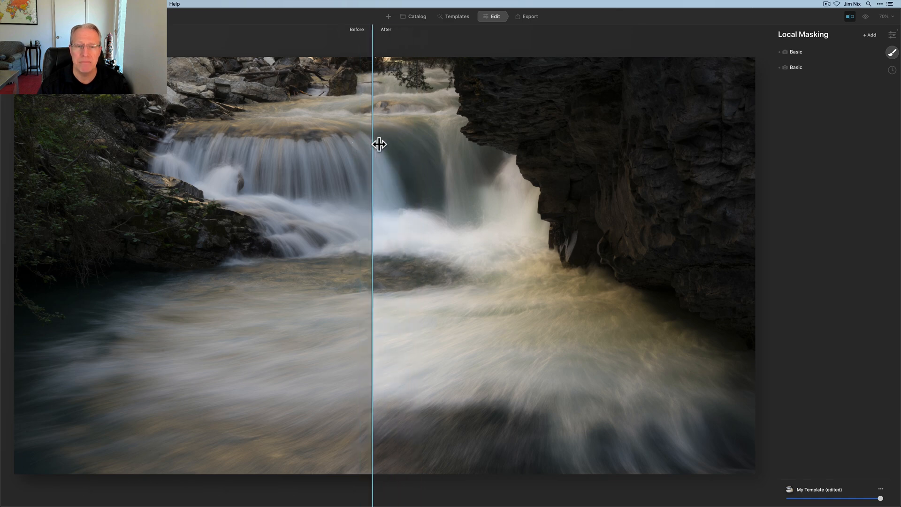
drag(373, 144, 250, 161)
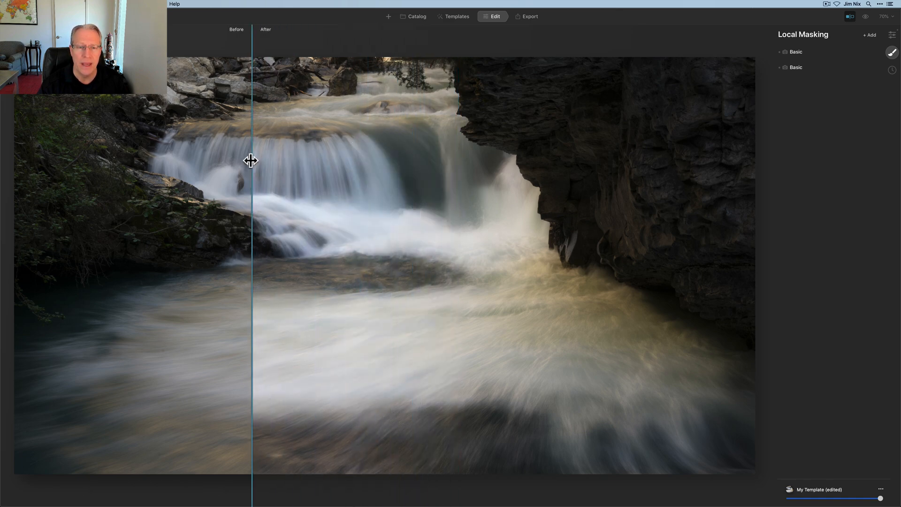